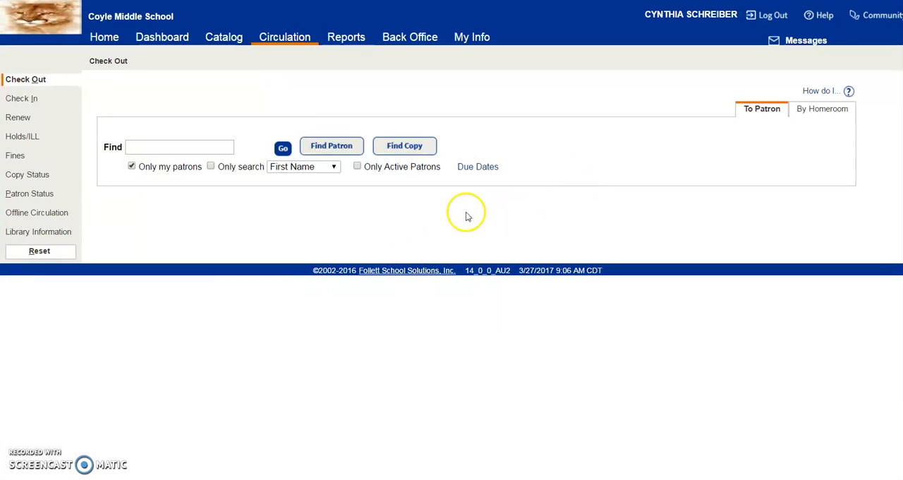
pyautogui.moveTo(160, 178)
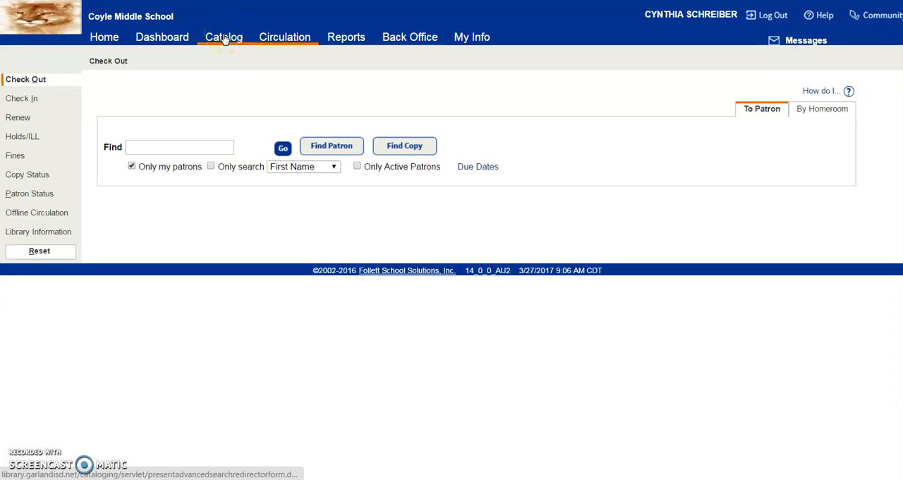
# Reach the Batch Update form via Catalog > Update Copies.
pyautogui.click(223, 36)
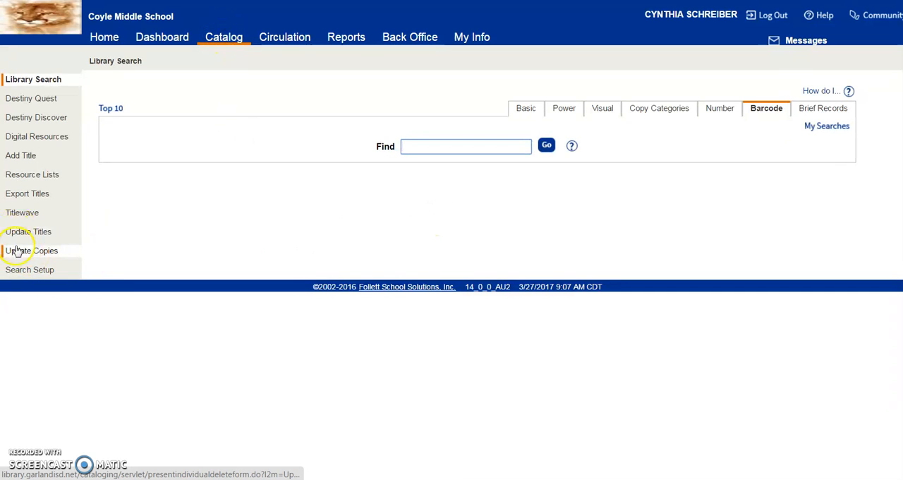
pyautogui.click(32, 251)
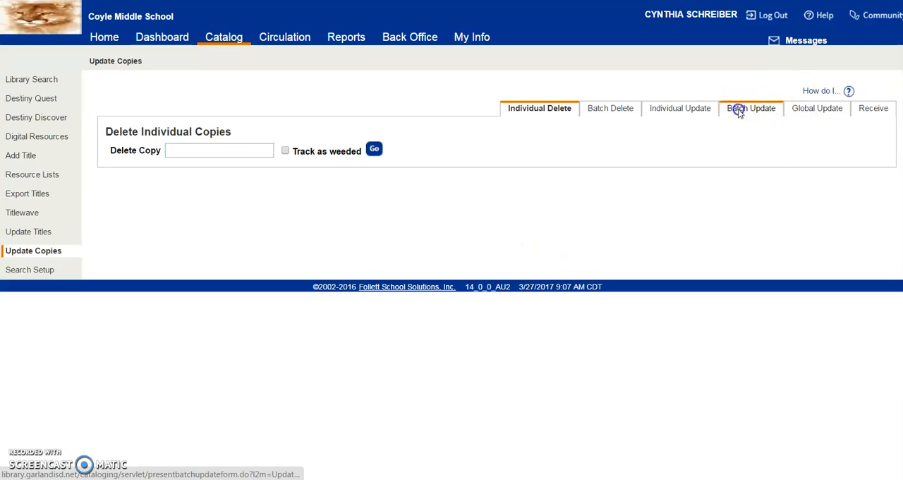
pyautogui.click(750, 107)
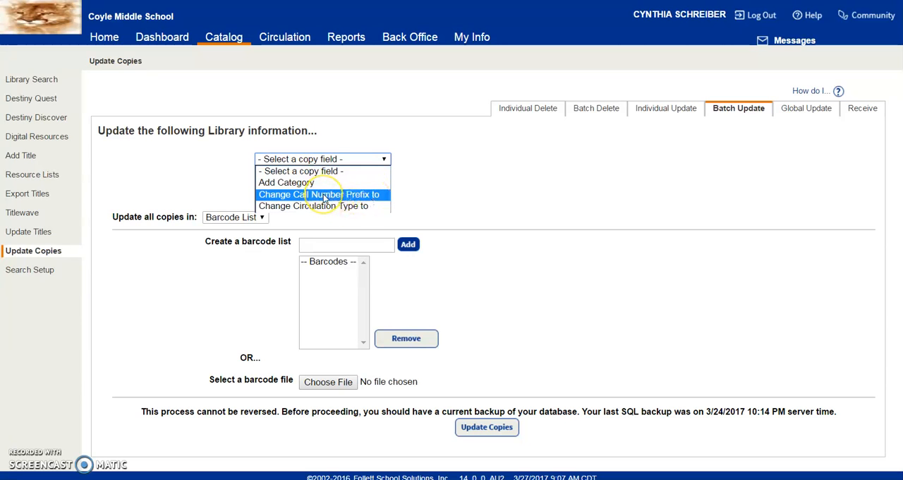
# Choose 'Change Call Number Prefix to' as the copy field to update.
pyautogui.click(322, 195)
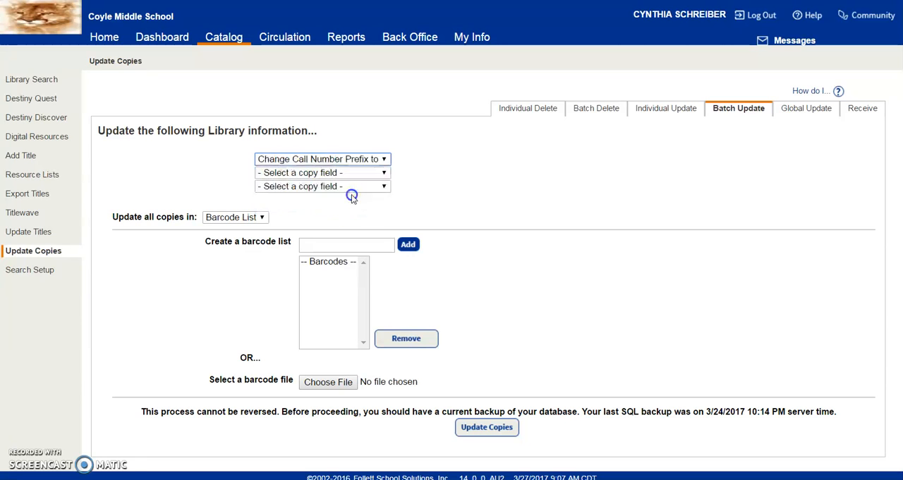
pyautogui.click(322, 158)
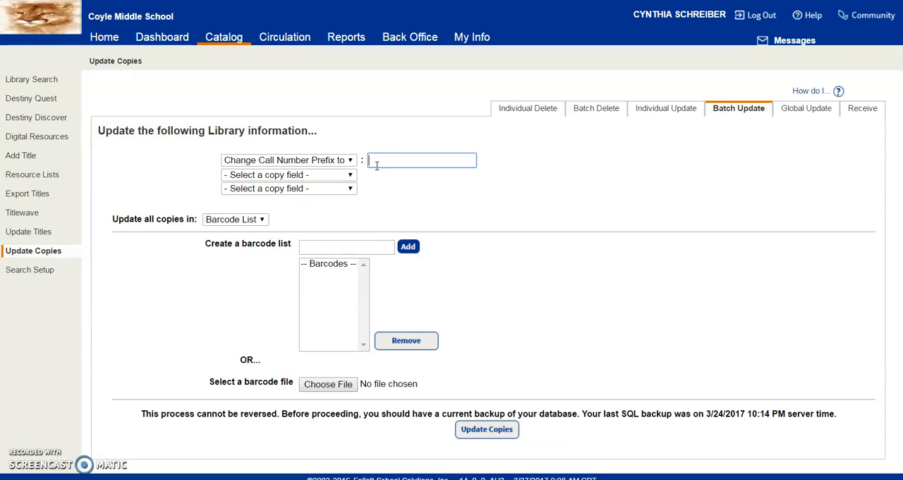
# Enter HUM_FIC as the new call number prefix value.
pyautogui.write('HUM')
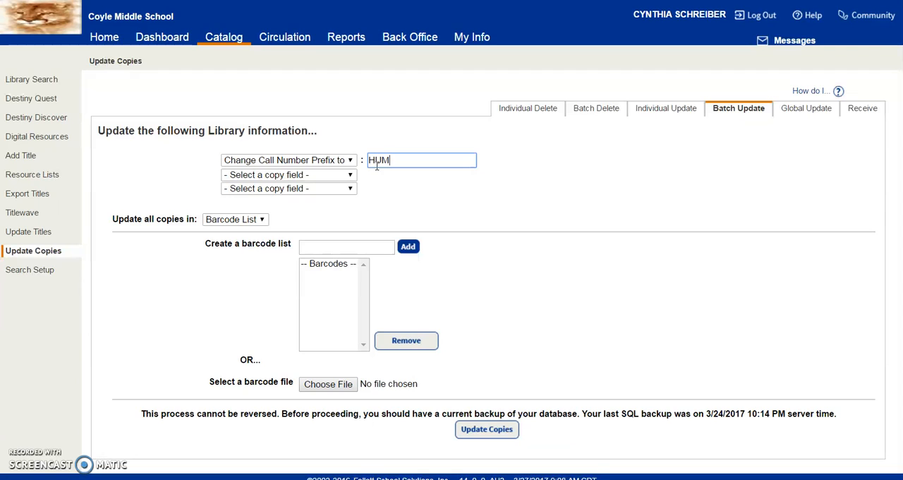
pyautogui.write('_FI')
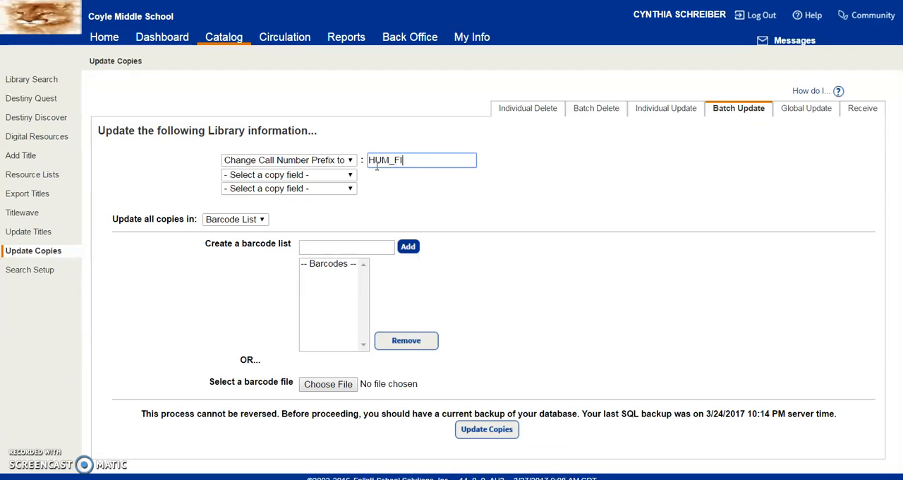
pyautogui.write('C')
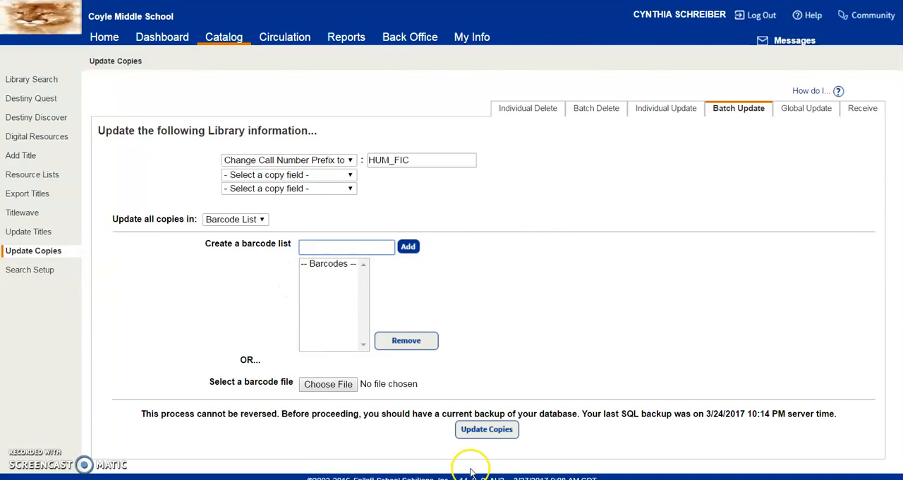
pyautogui.moveTo(487, 429)
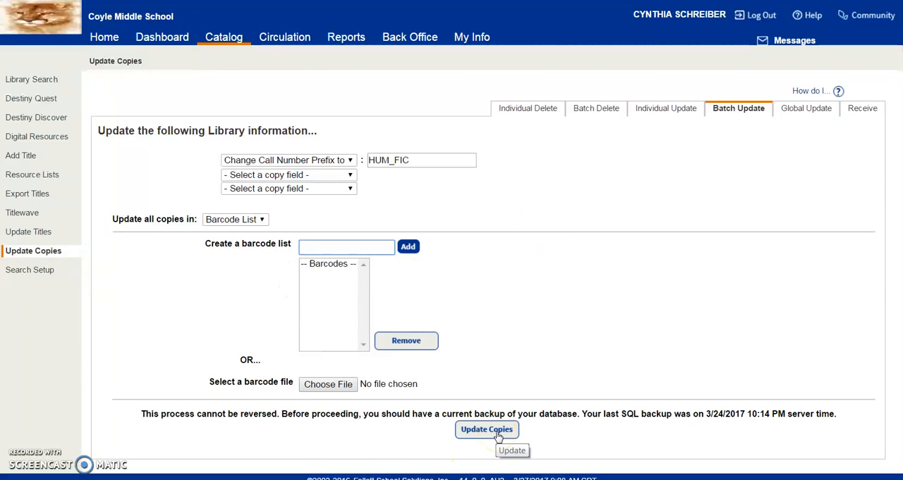
pyautogui.moveTo(362, 445)
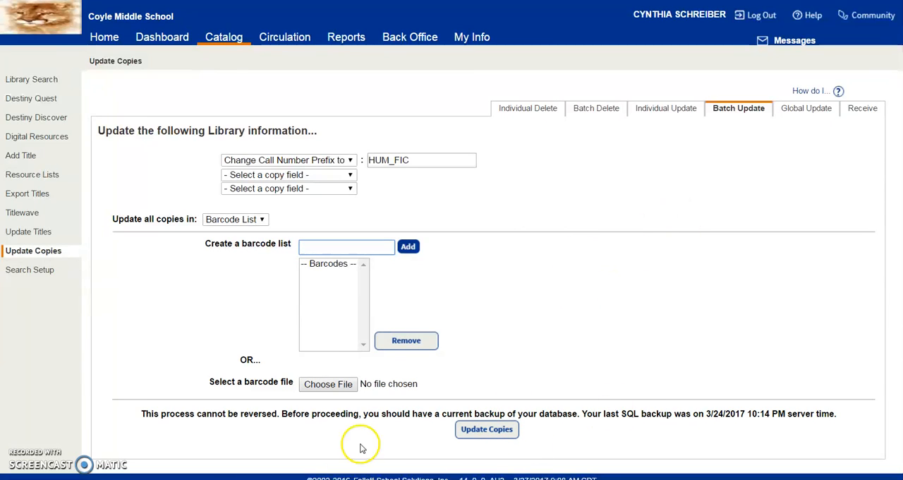